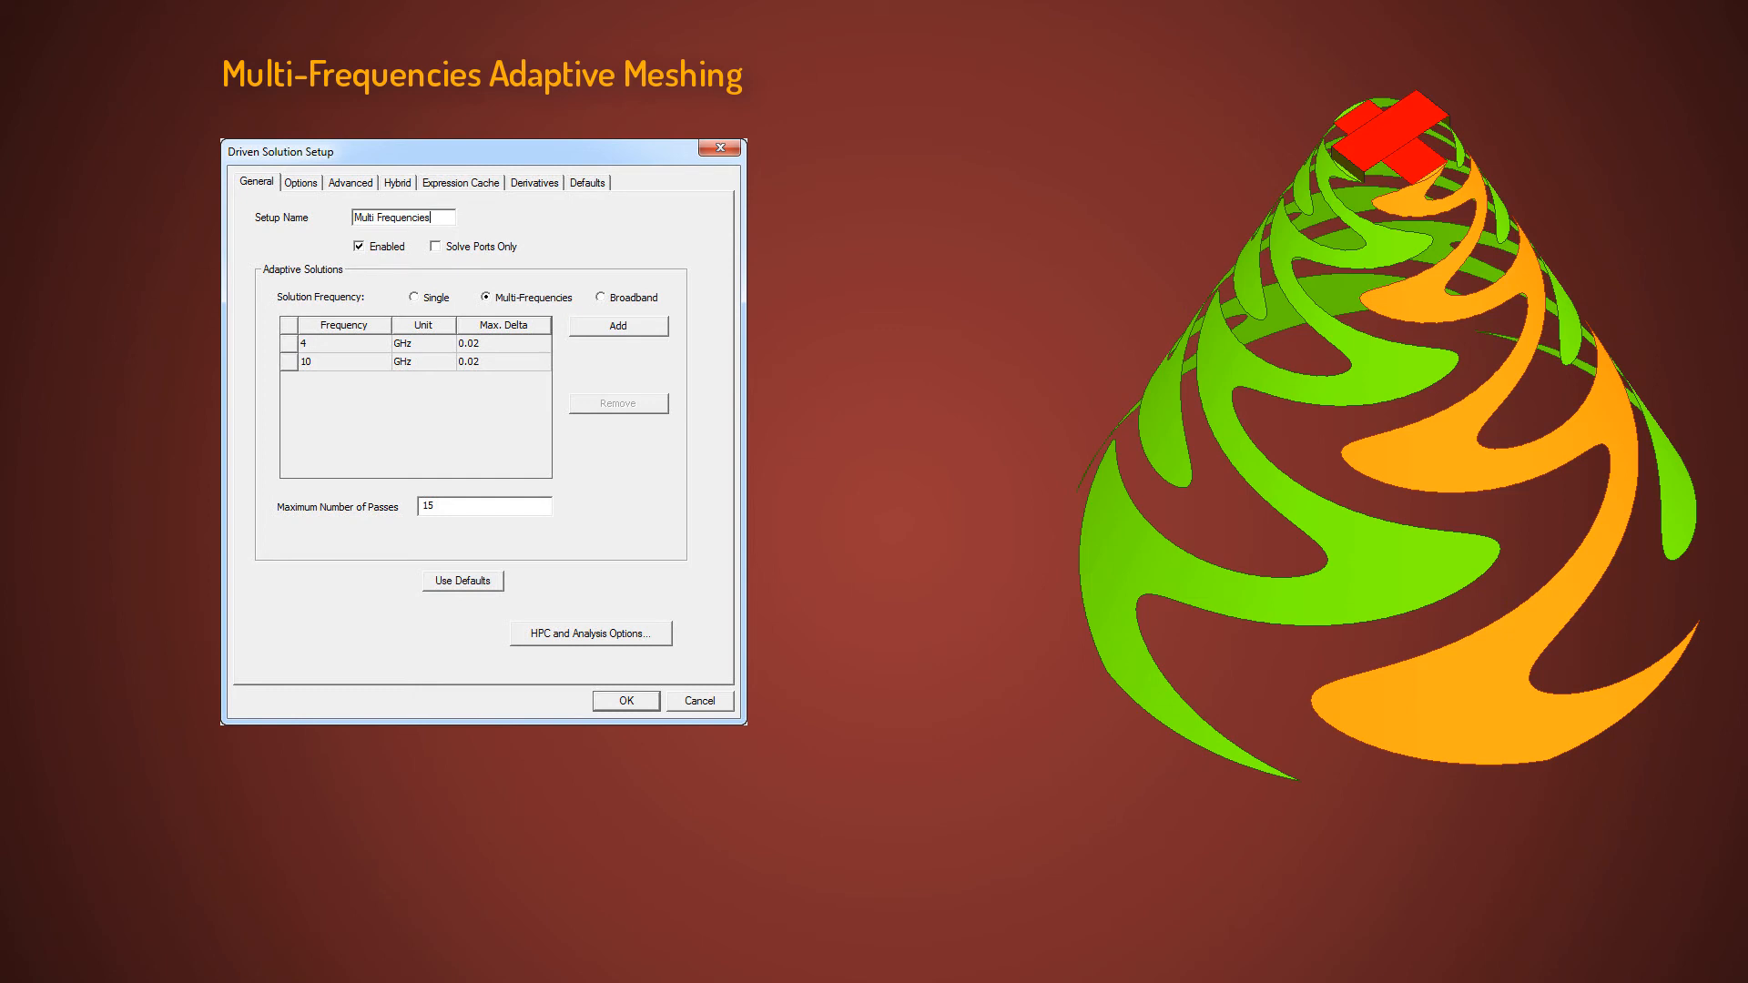
- Advance to the Return Loss plot of dB(S11) from 2 to 15 GHz
click(625, 700)
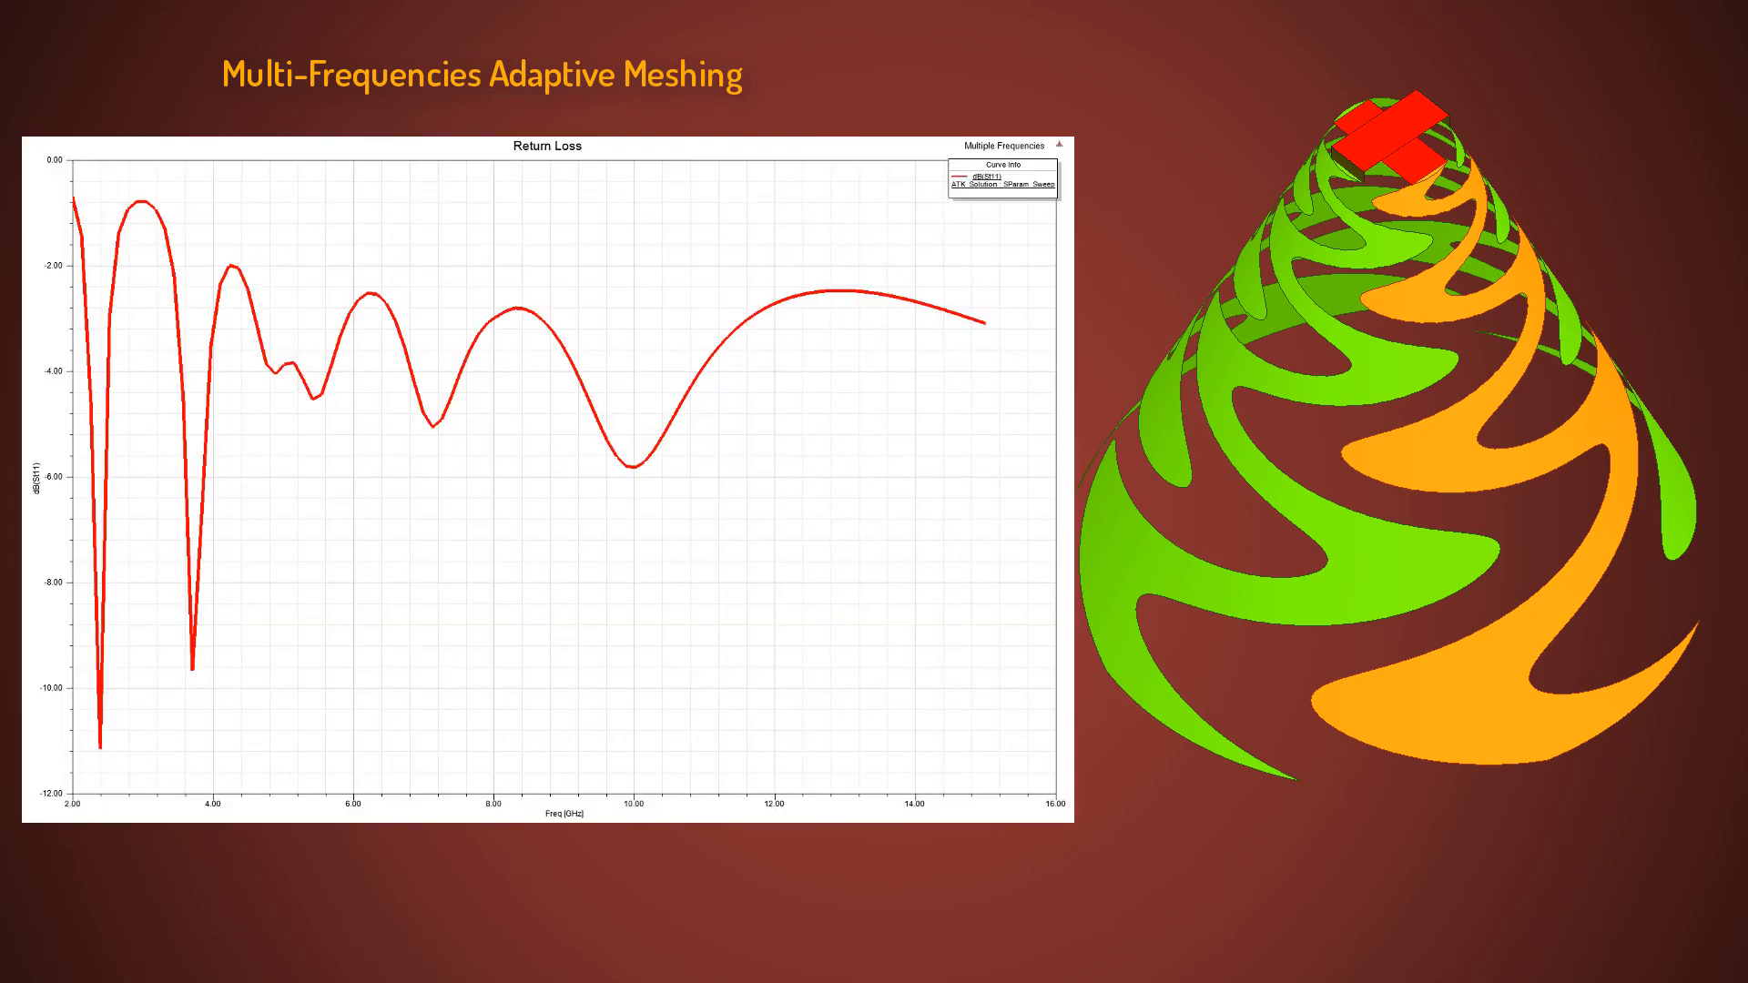